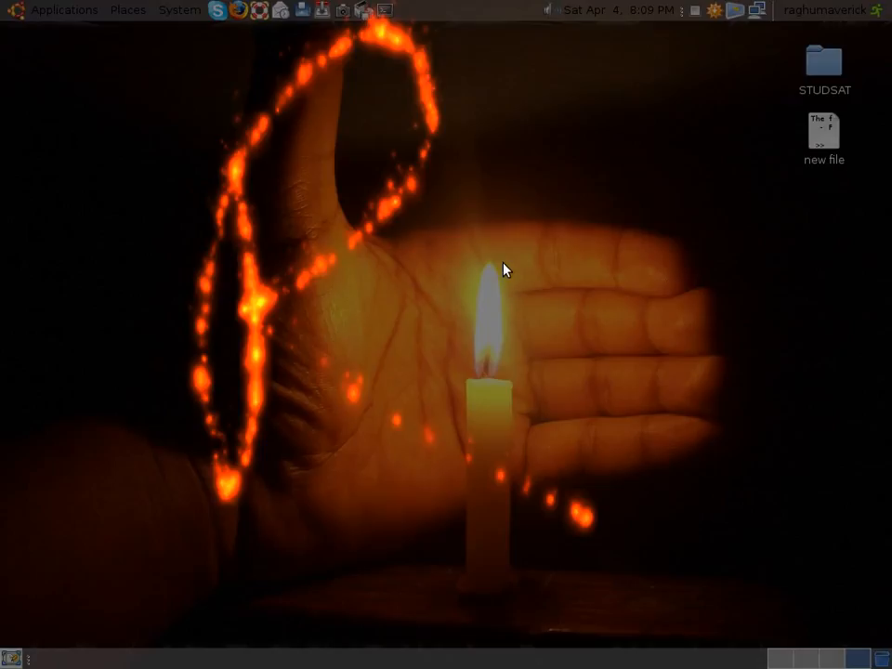
mouse_move(400, 384)
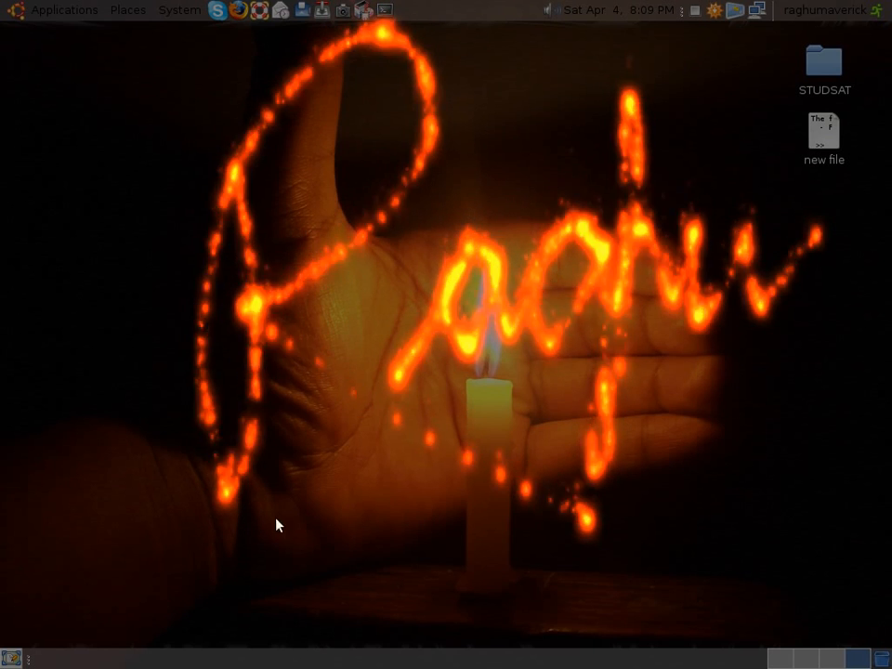
mouse_move(291, 583)
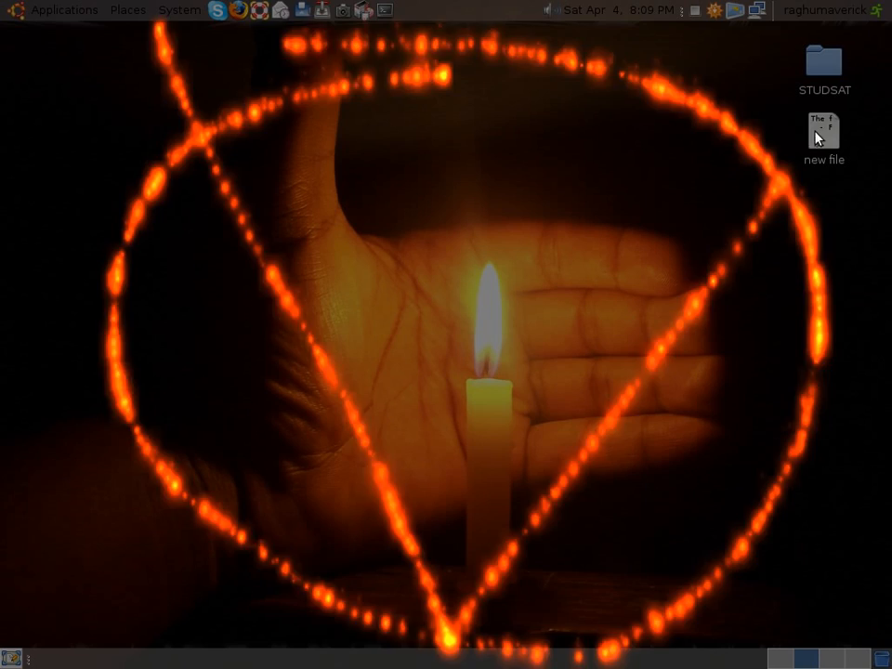
mouse_move(627, 417)
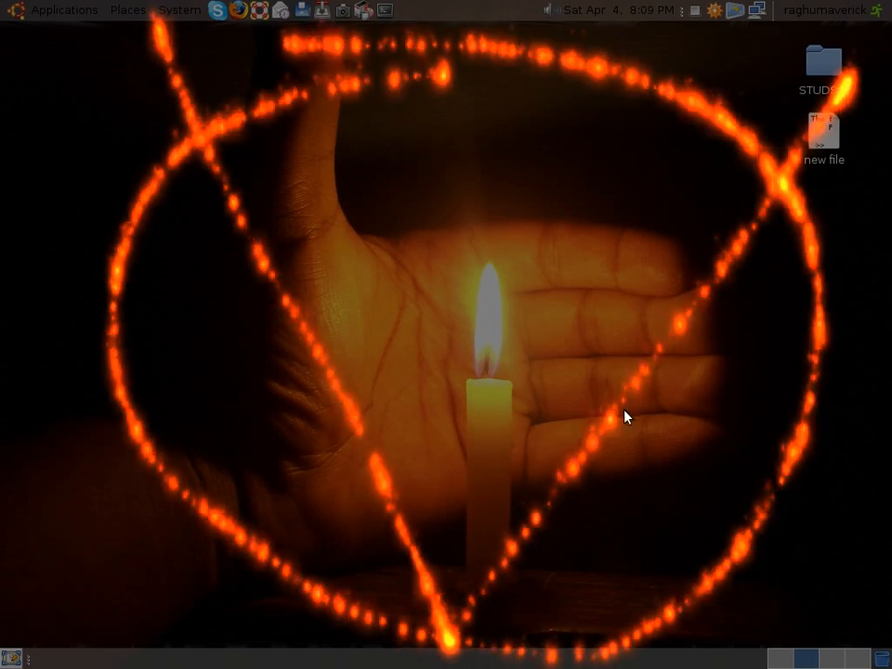